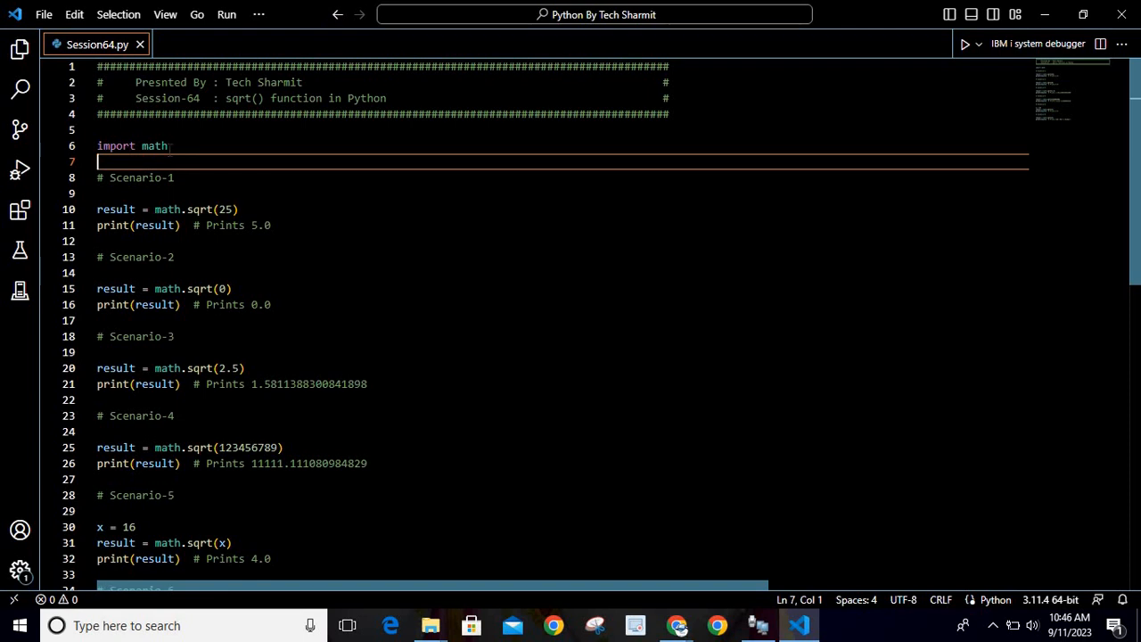
pyautogui.moveTo(153, 146)
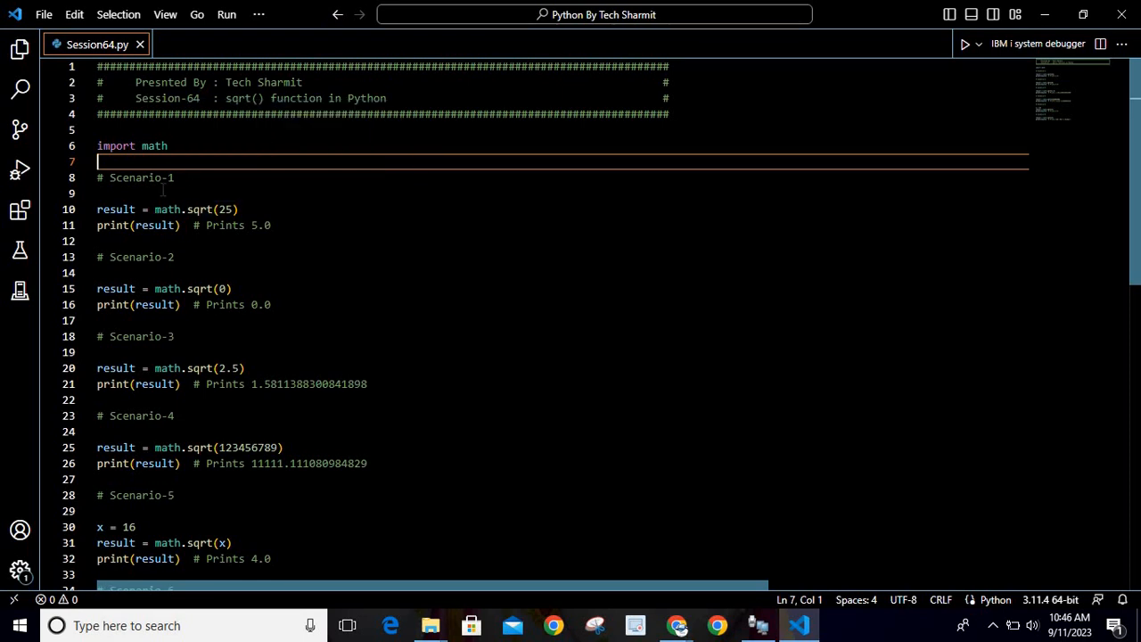
pyautogui.moveTo(525, 259)
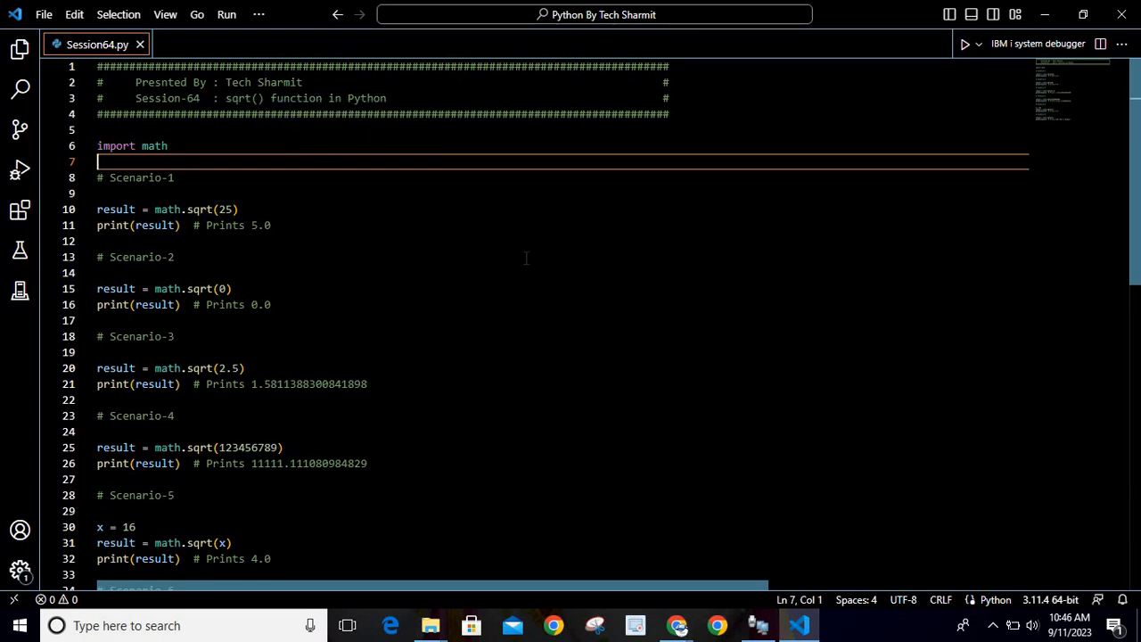
# Start a new terminal and enter the command python session64.py at the PowerShell prompt.
pyautogui.scroll(-3)
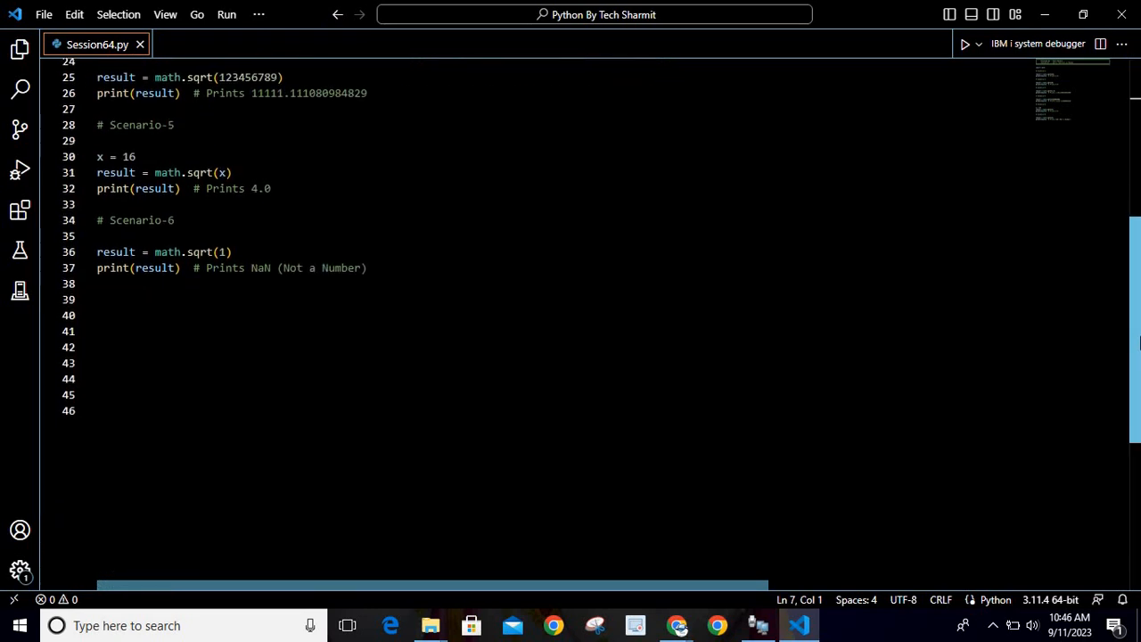
pyautogui.scroll(3)
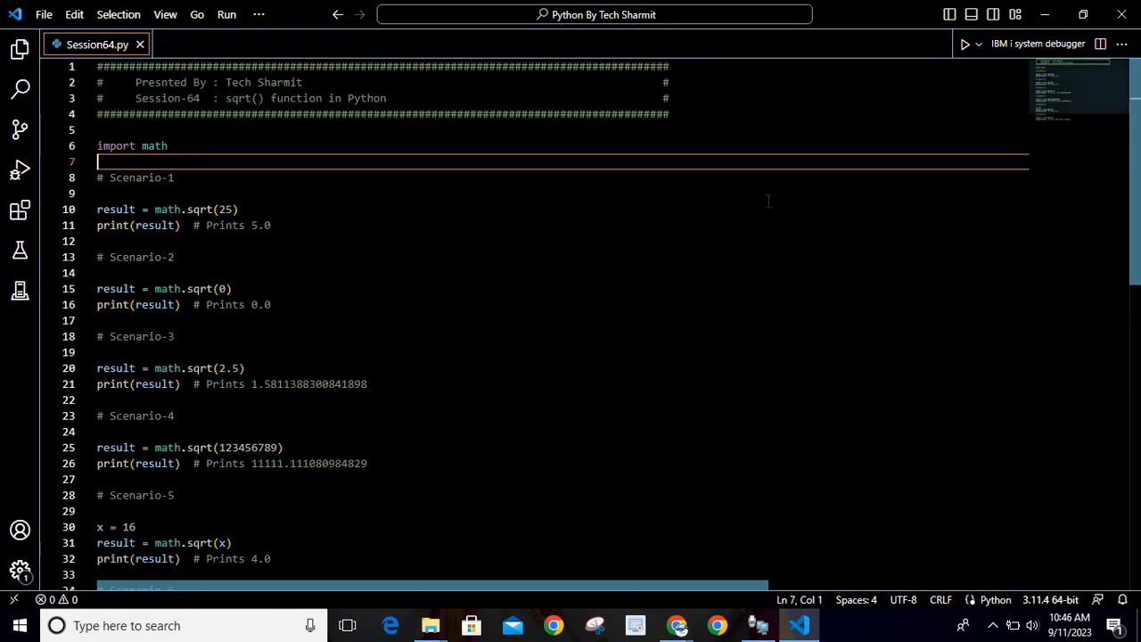
pyautogui.moveTo(759, 203)
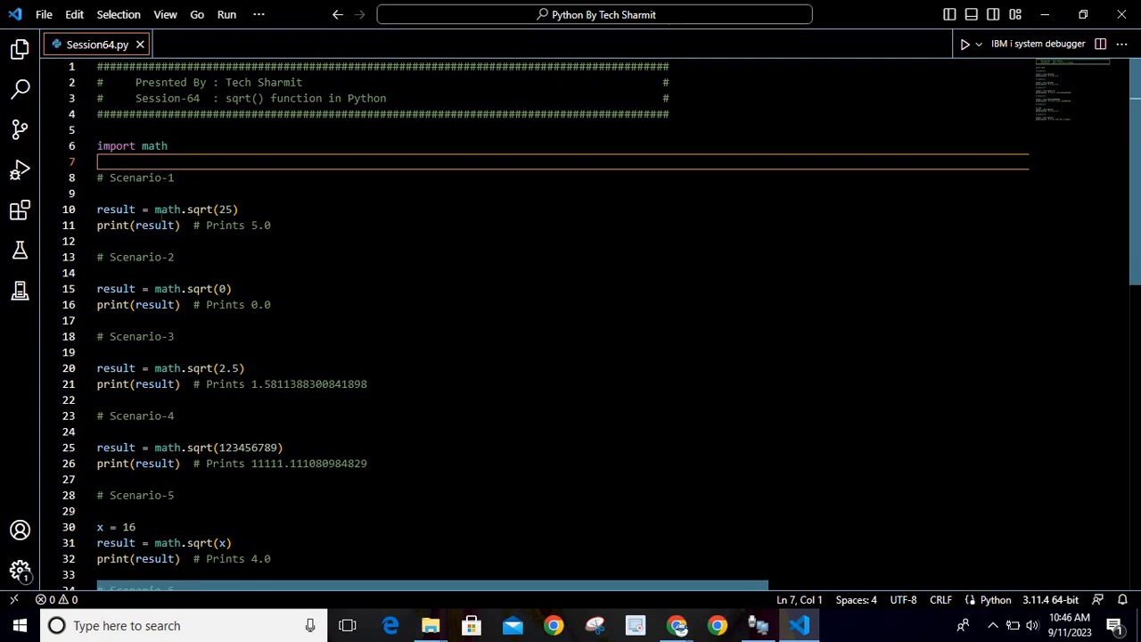
pyautogui.moveTo(166, 147)
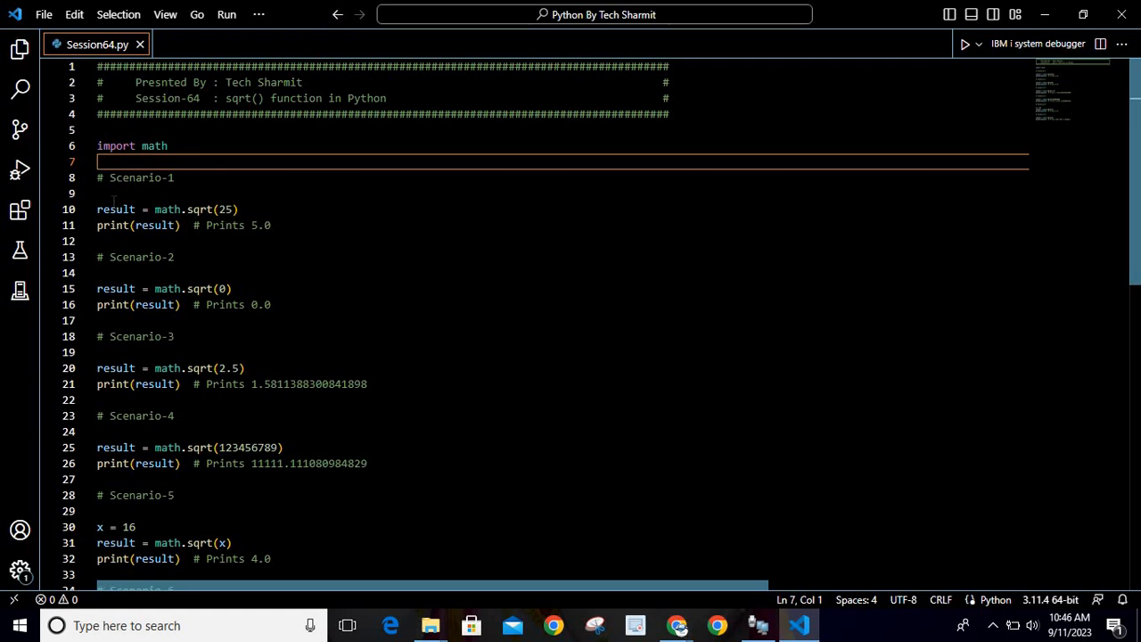
pyautogui.click(114, 208)
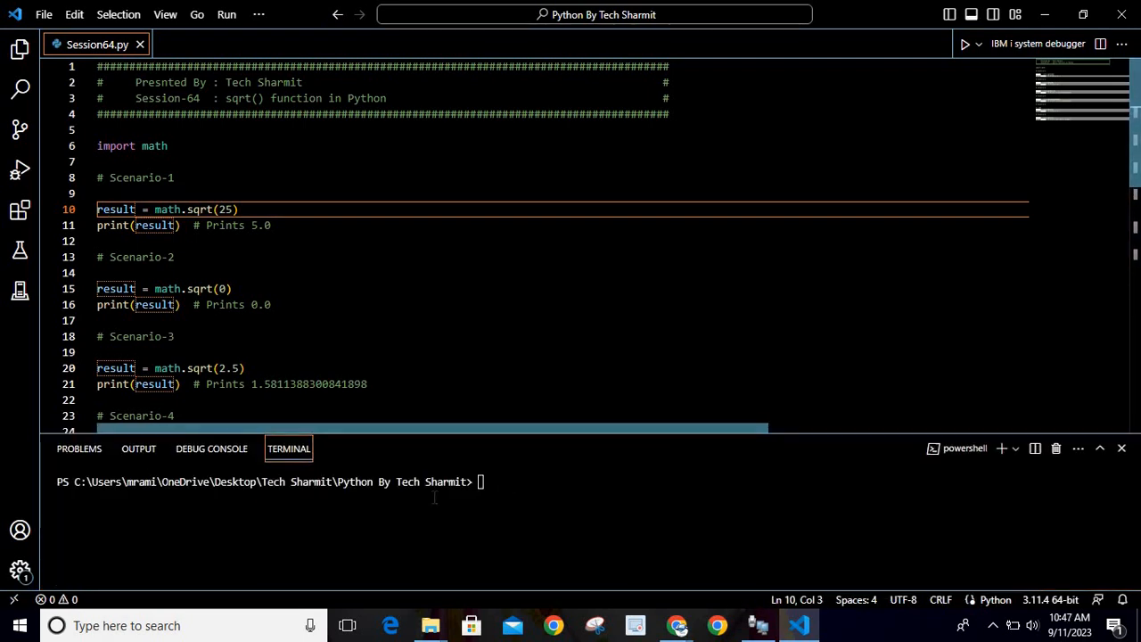
pyautogui.write('python se')
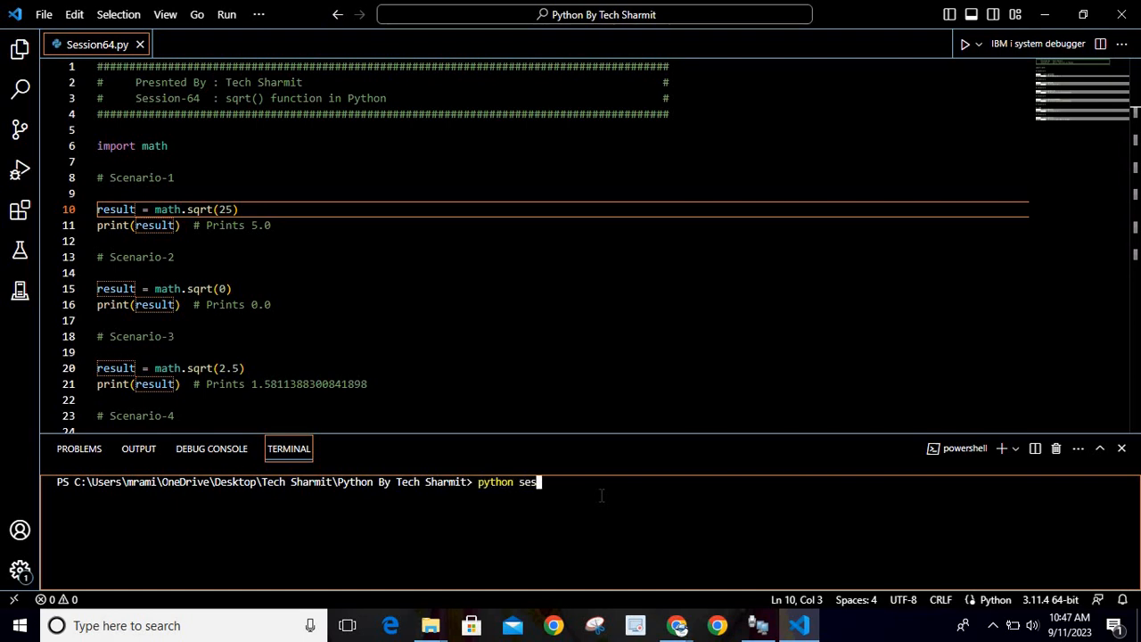
pyautogui.write('sion')
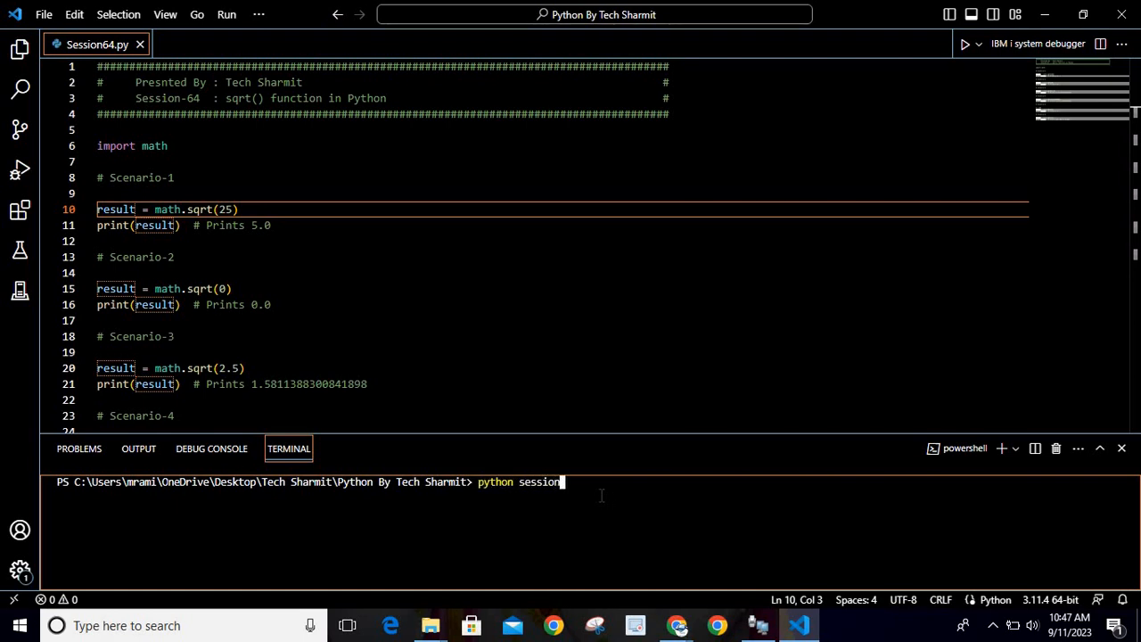
pyautogui.write('64.py')
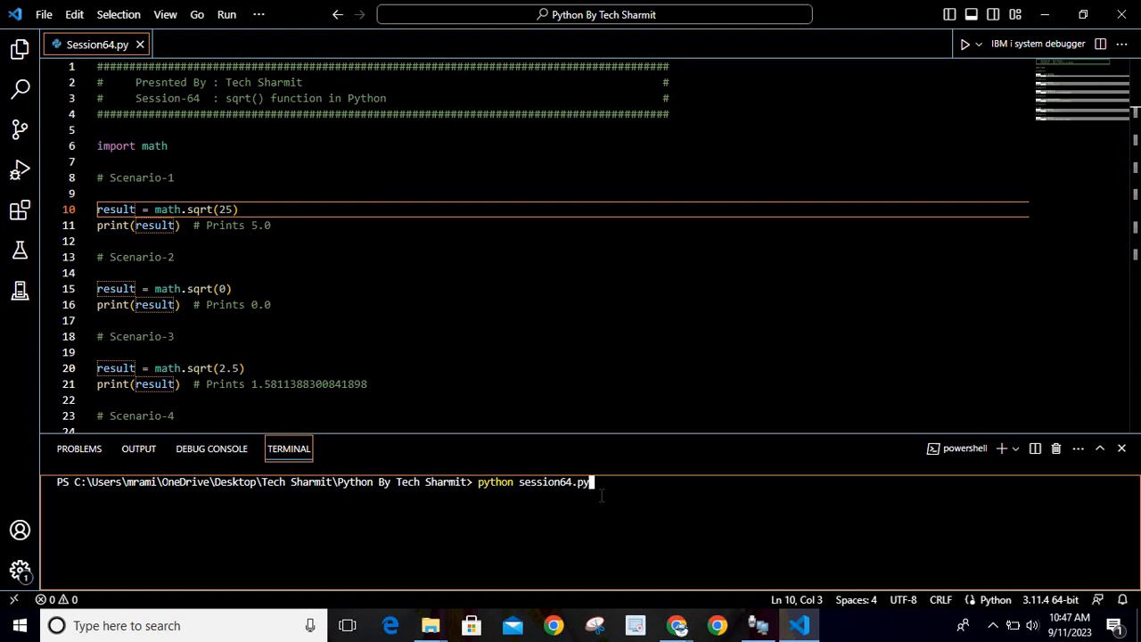
# Run session64.py, printing 5.0, 0.0, 1.58…, 11111.11…, 4.0 and 1.0, then review the code.
pyautogui.press('Return')
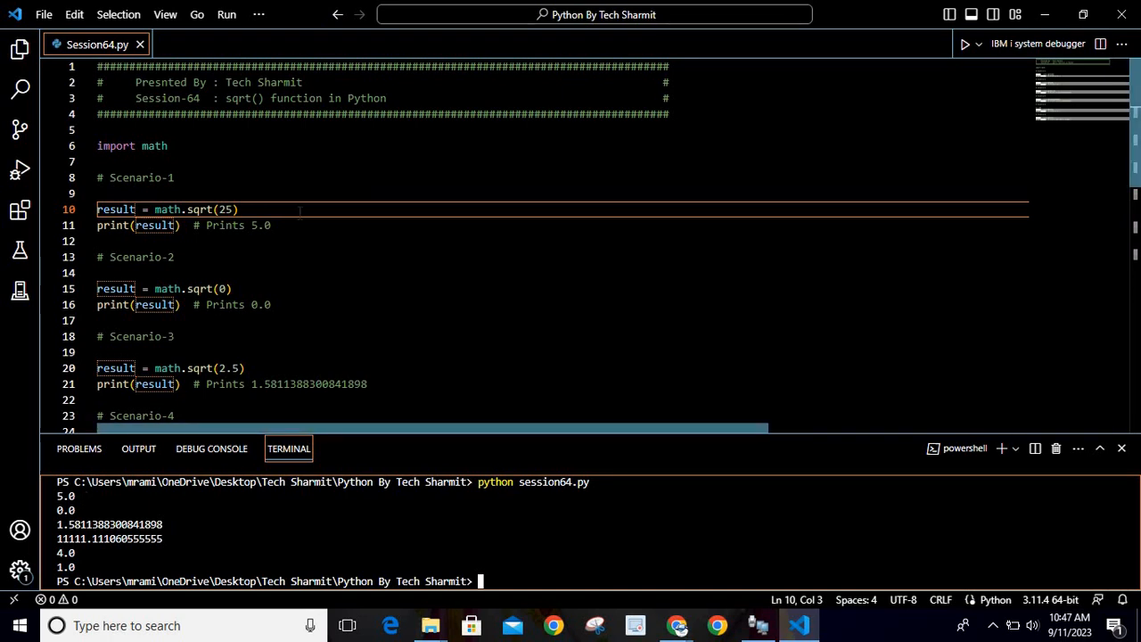
pyautogui.moveTo(570, 200)
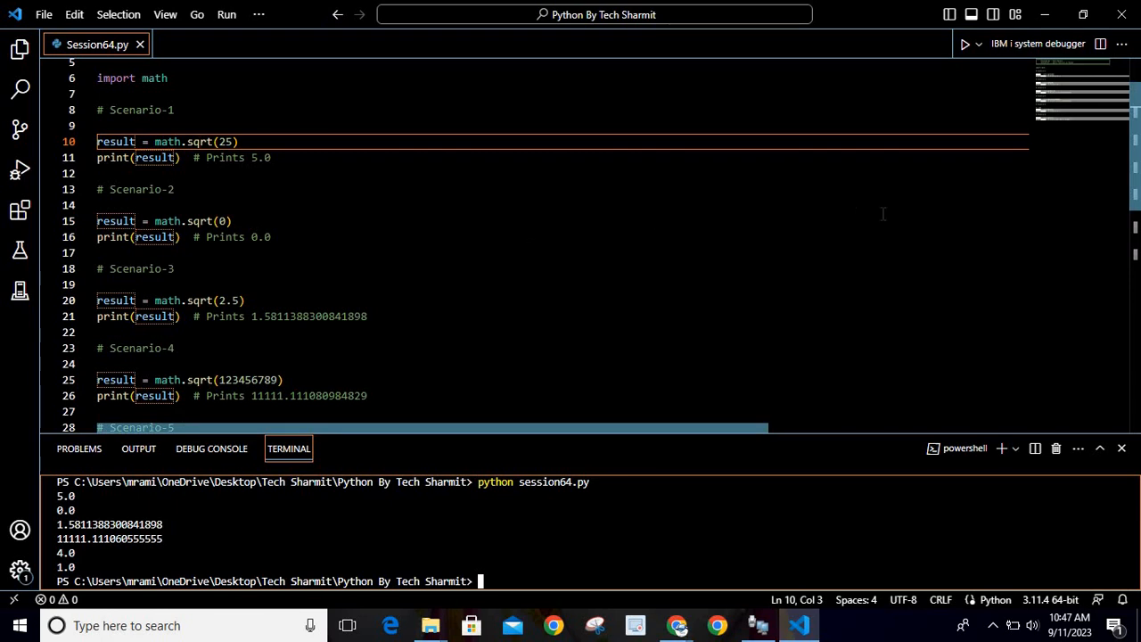
pyautogui.scroll(3)
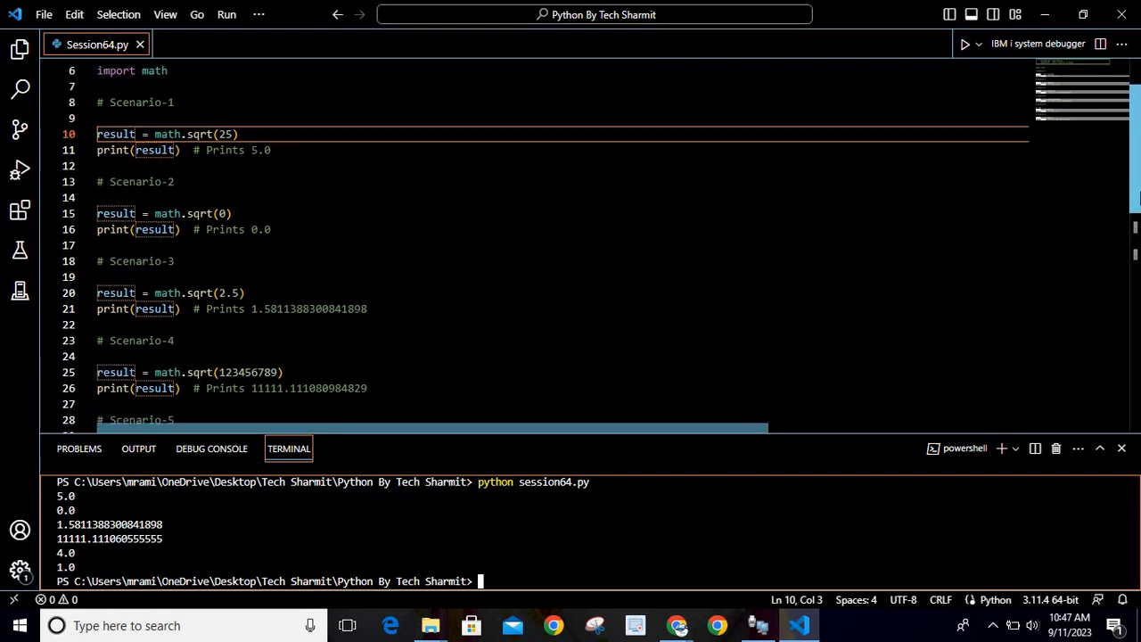
pyautogui.scroll(-3)
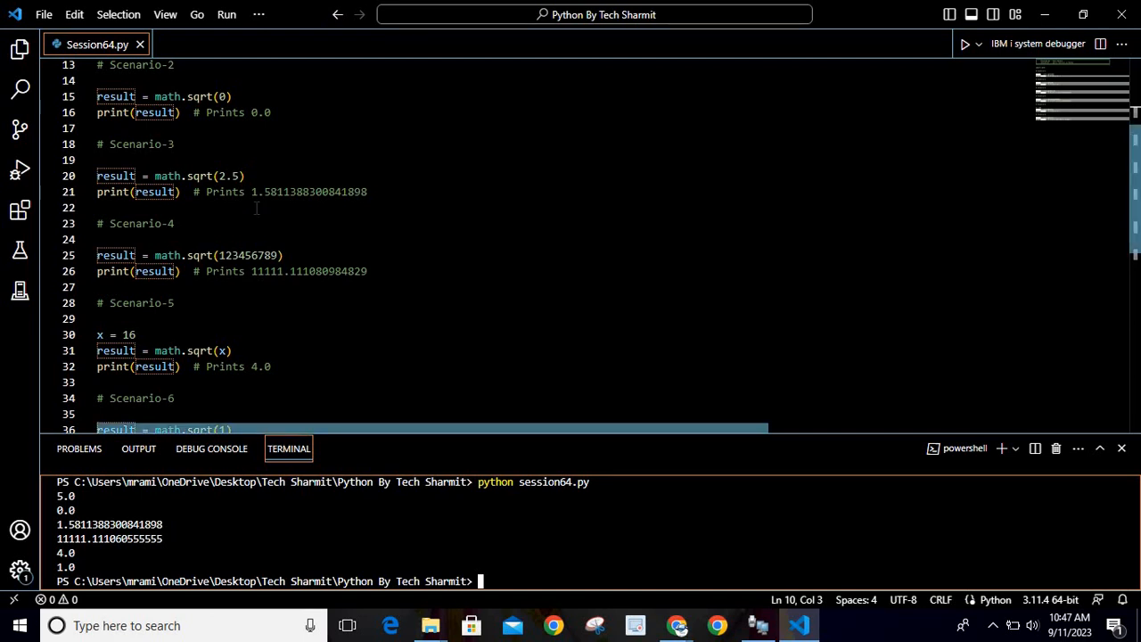
pyautogui.click(259, 207)
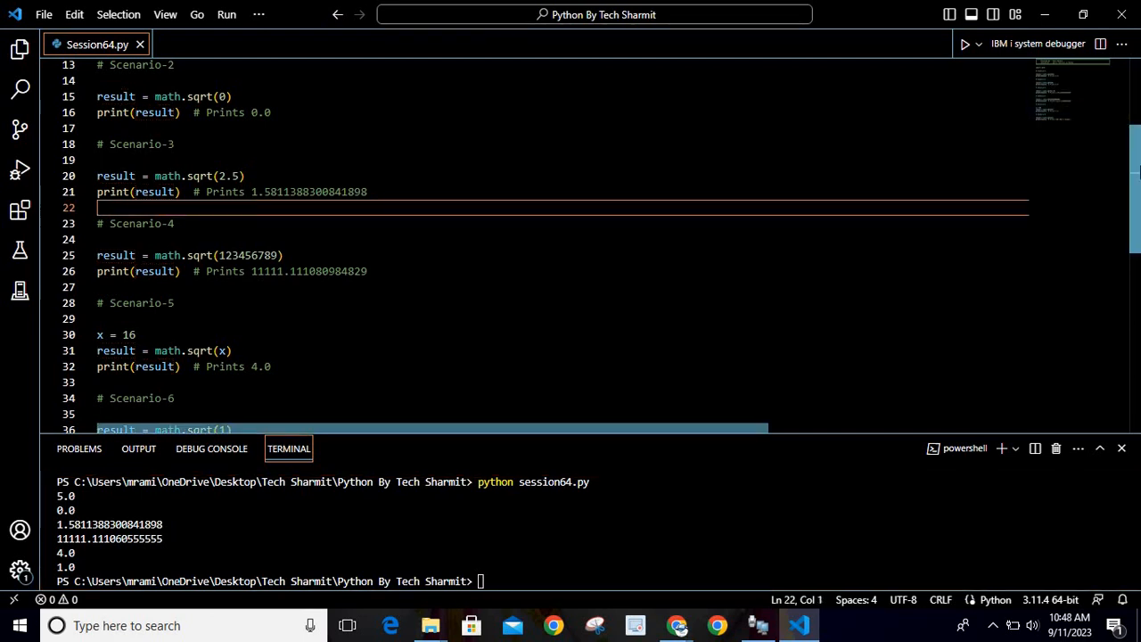
pyautogui.scroll(-3)
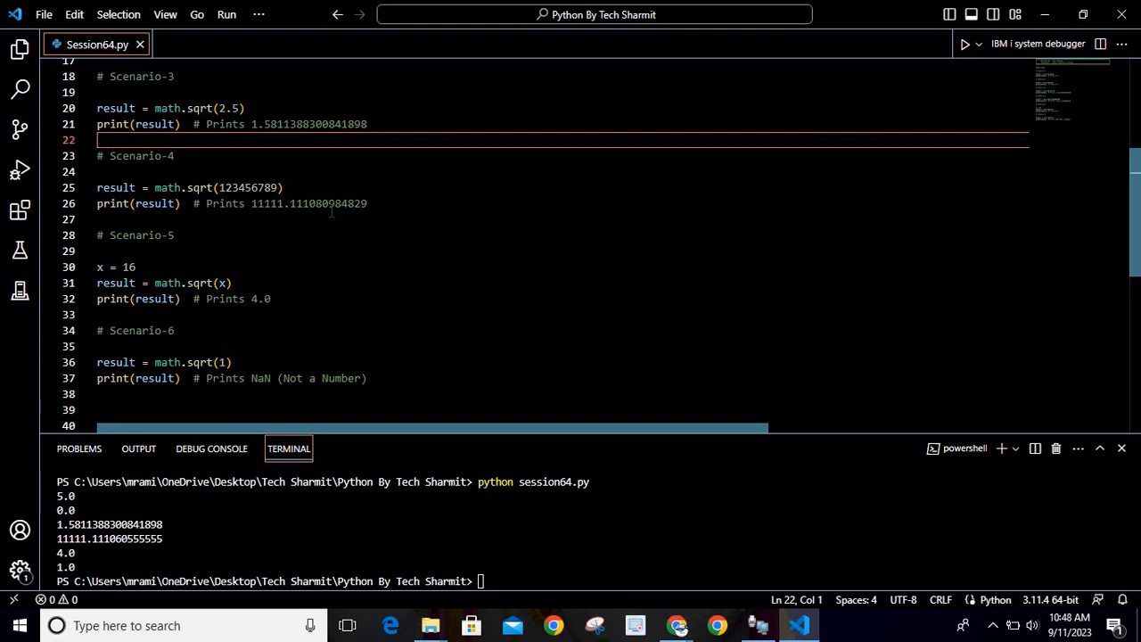
pyautogui.moveTo(514, 296)
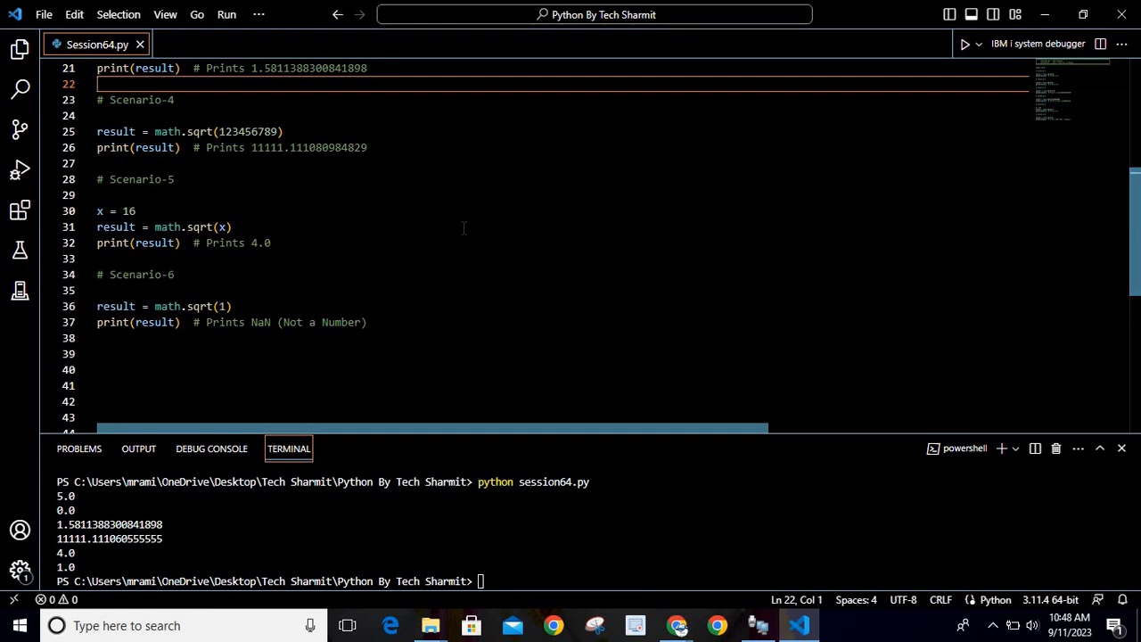
pyautogui.moveTo(424, 239)
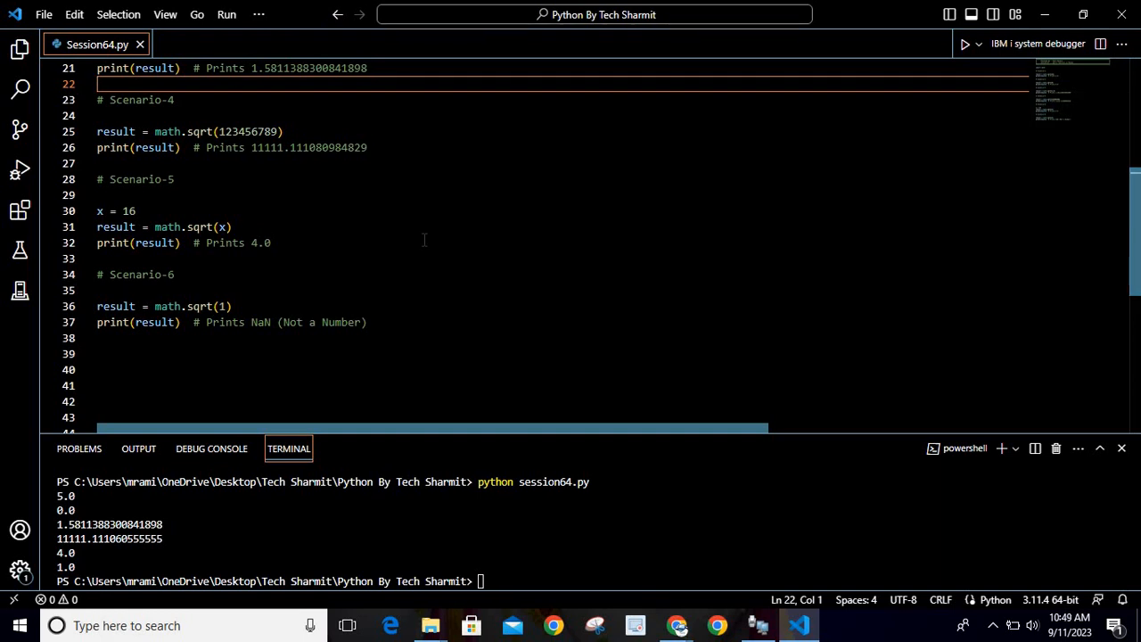
pyautogui.moveTo(253, 376)
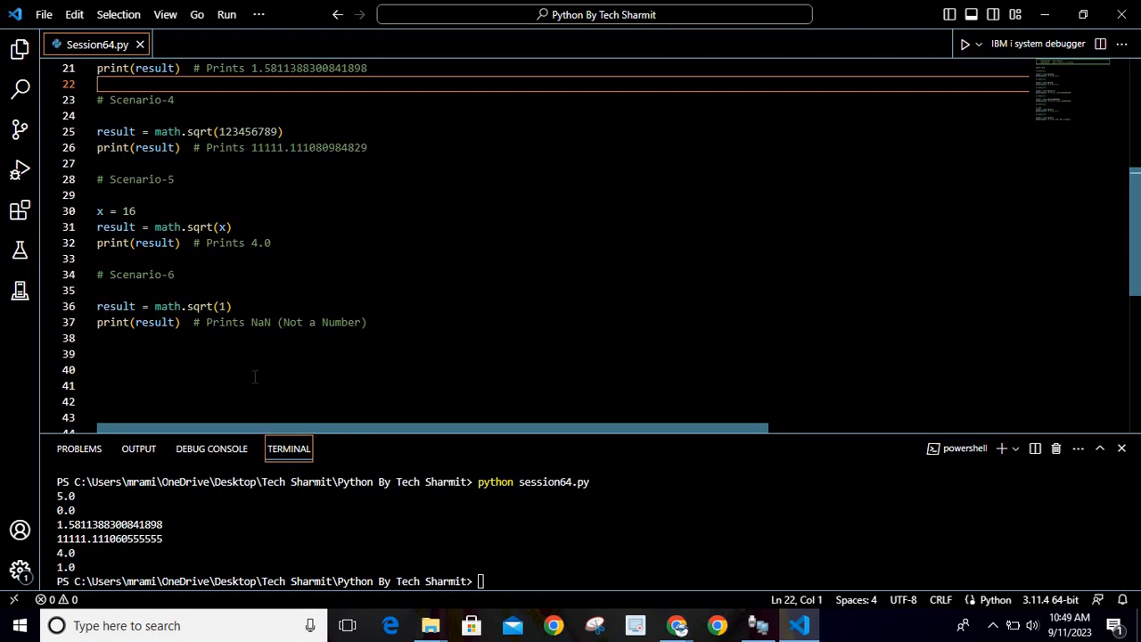
pyautogui.moveTo(277, 348)
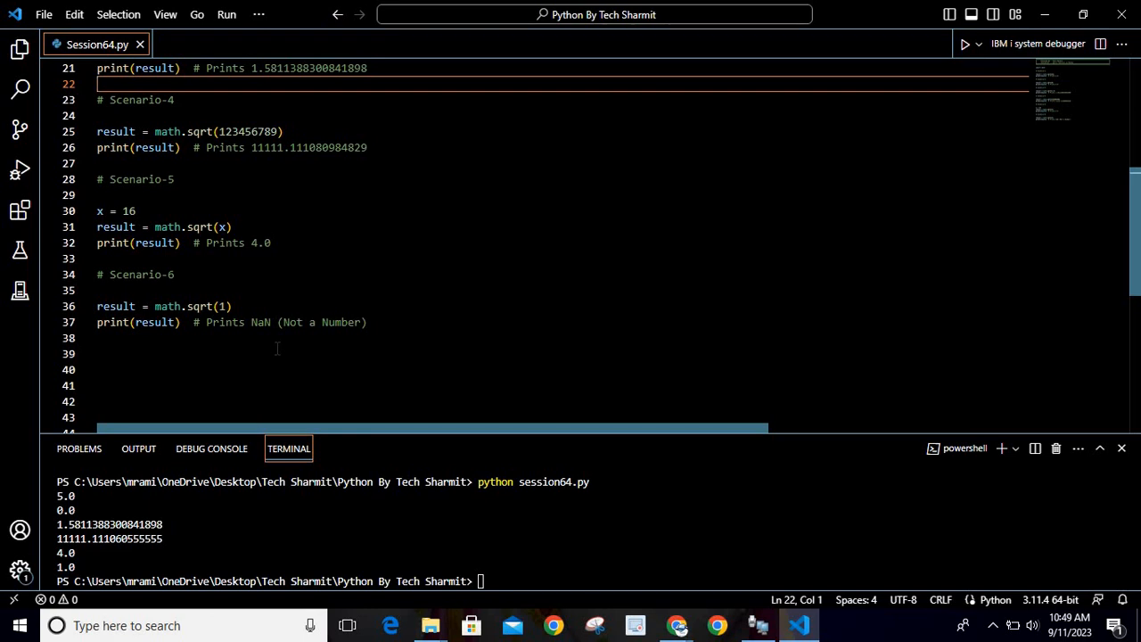
pyautogui.moveTo(271, 296)
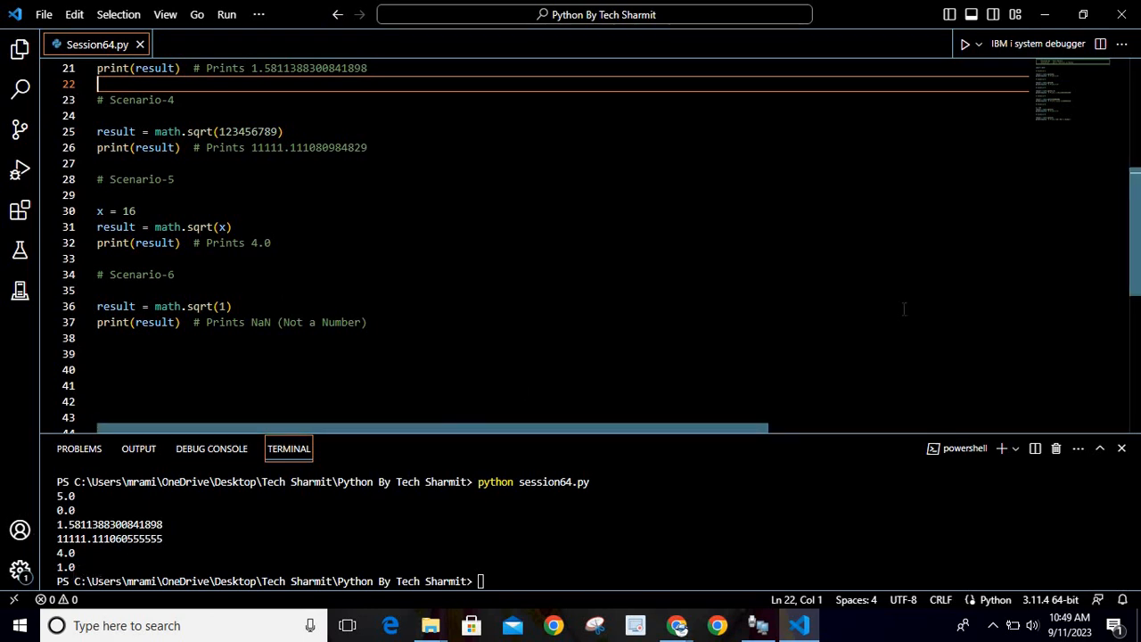
pyautogui.scroll(3)
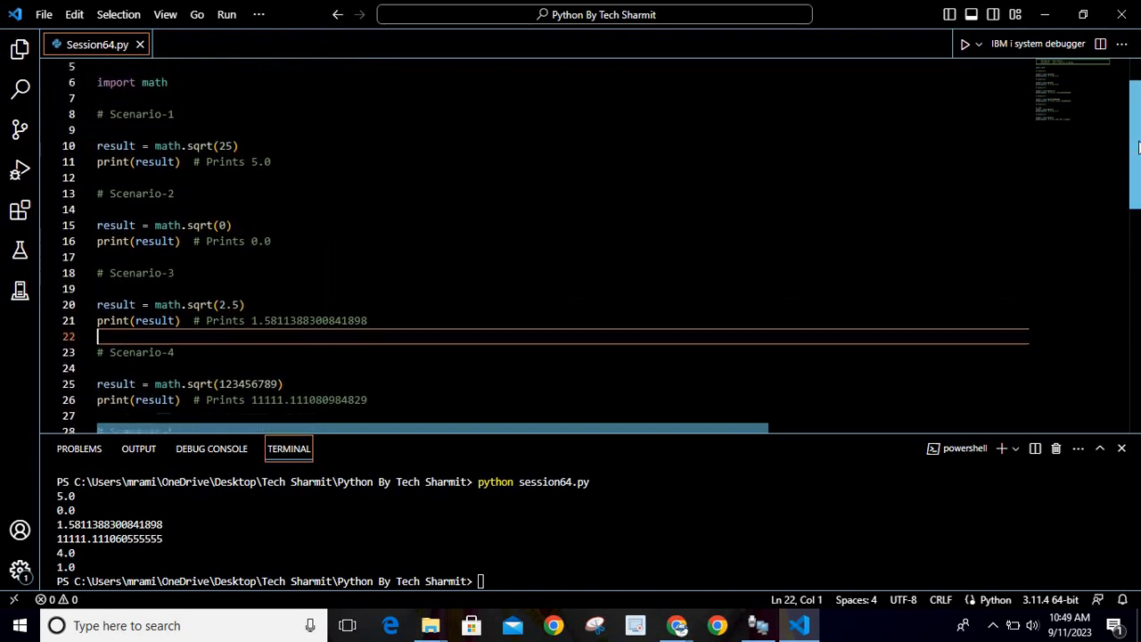
pyautogui.scroll(3)
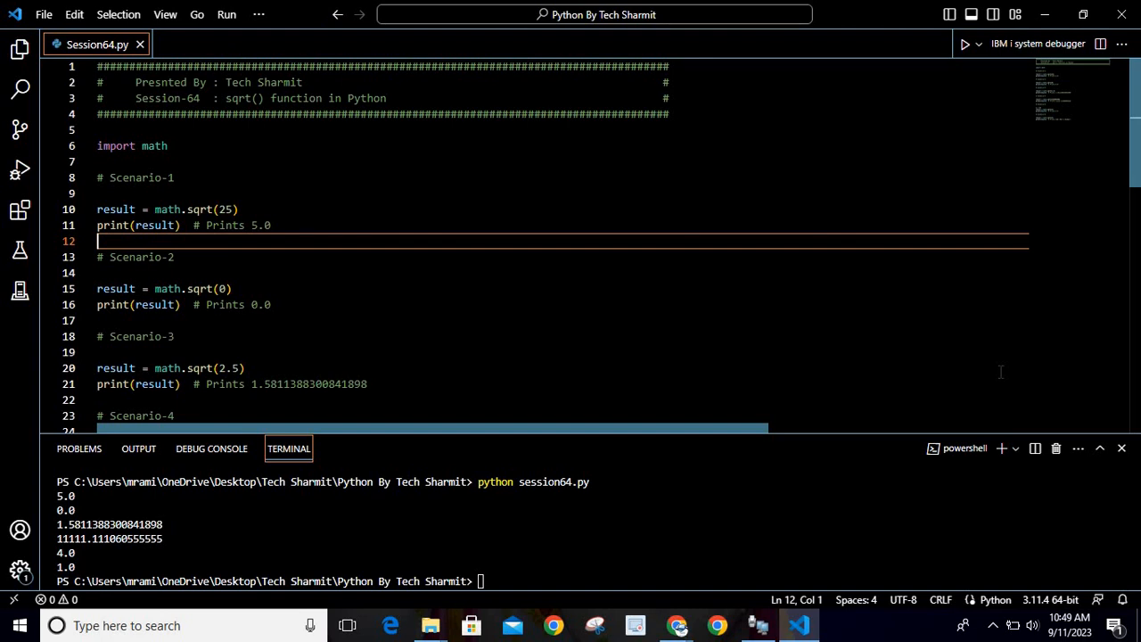
pyautogui.scroll(3)
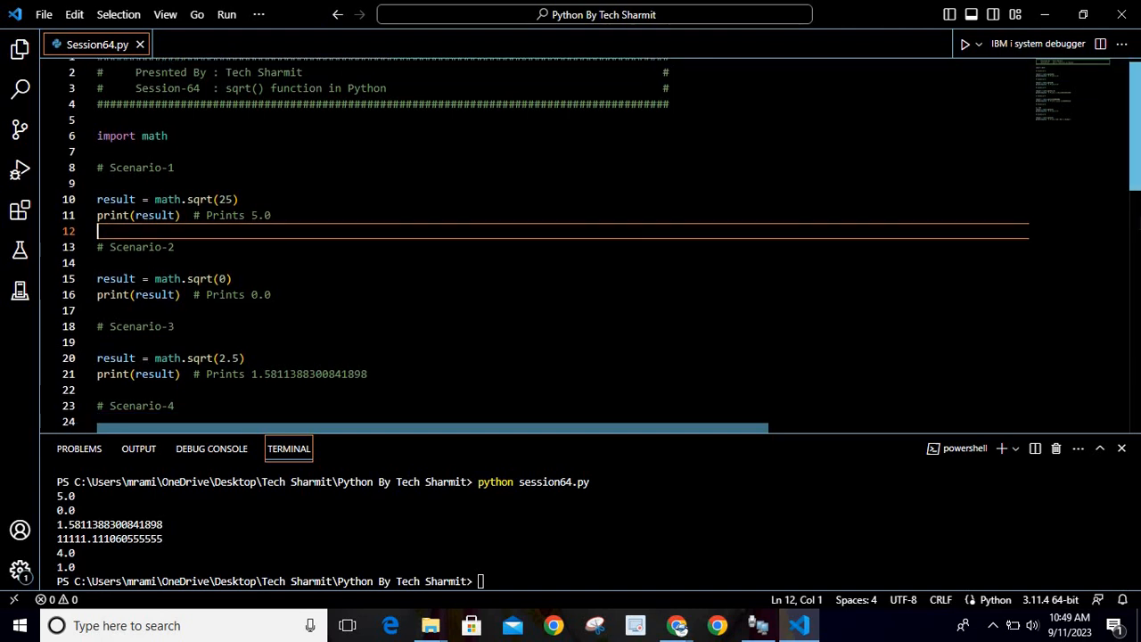
pyautogui.scroll(-3)
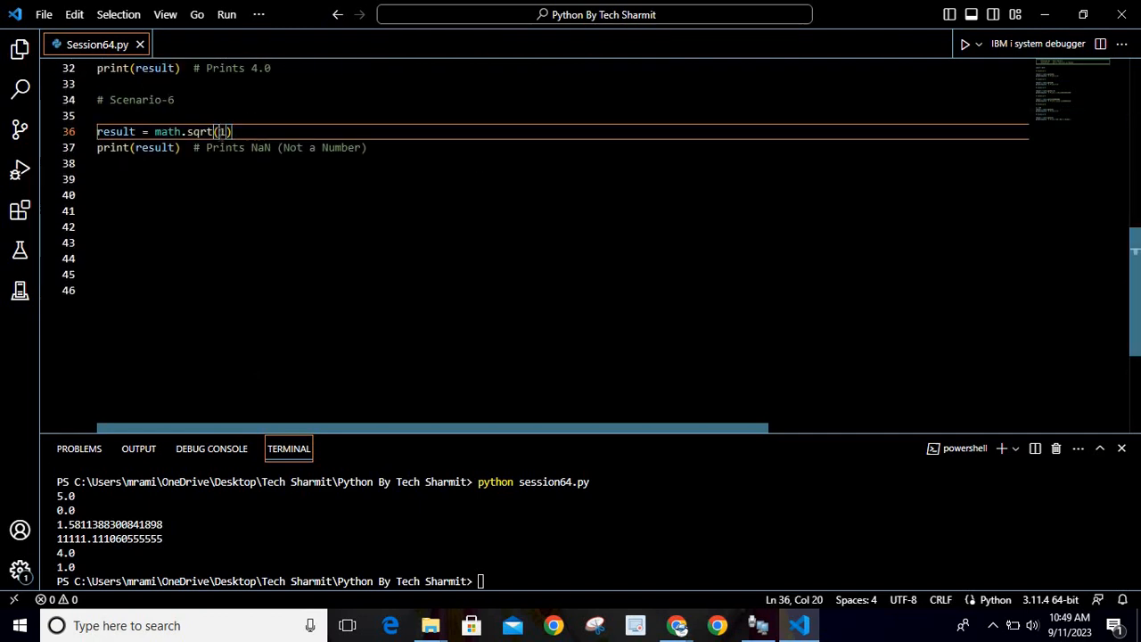
# Change Scenario-6 to math.sqrt(-1) and rerun session64.py, raising a ValueError math domain error.
pyautogui.write('-')
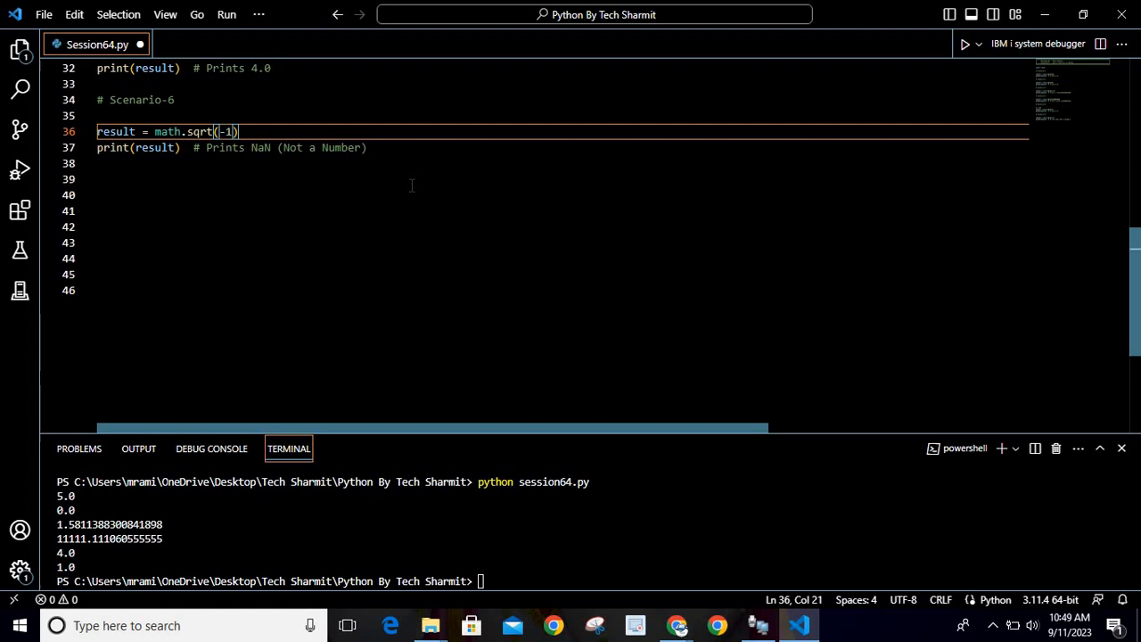
pyautogui.write('python session64.py')
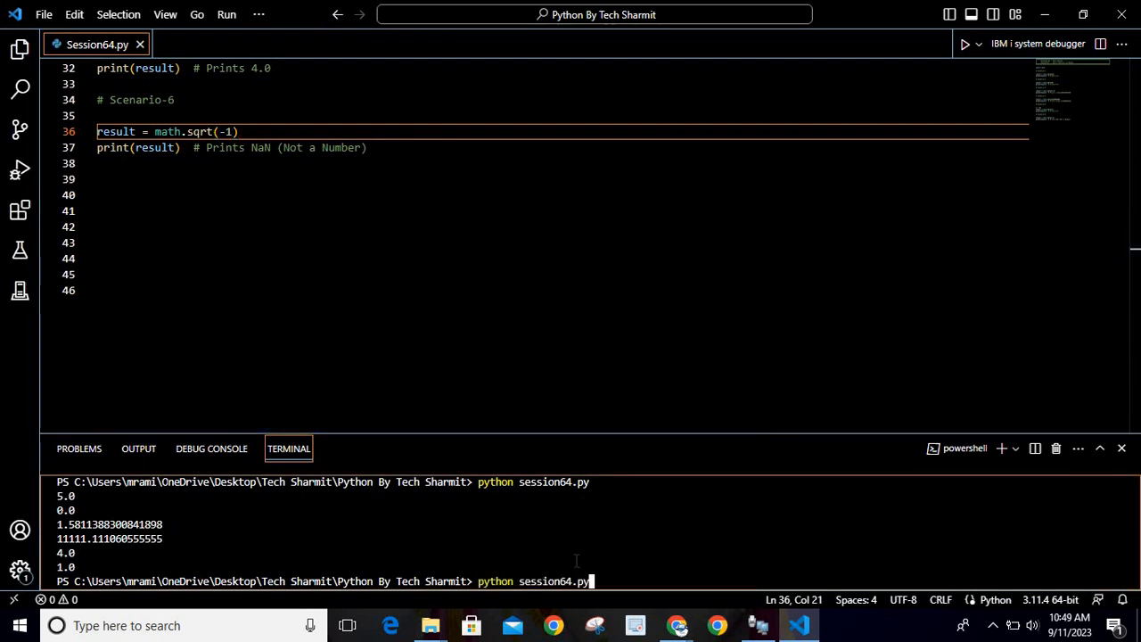
pyautogui.press('Return')
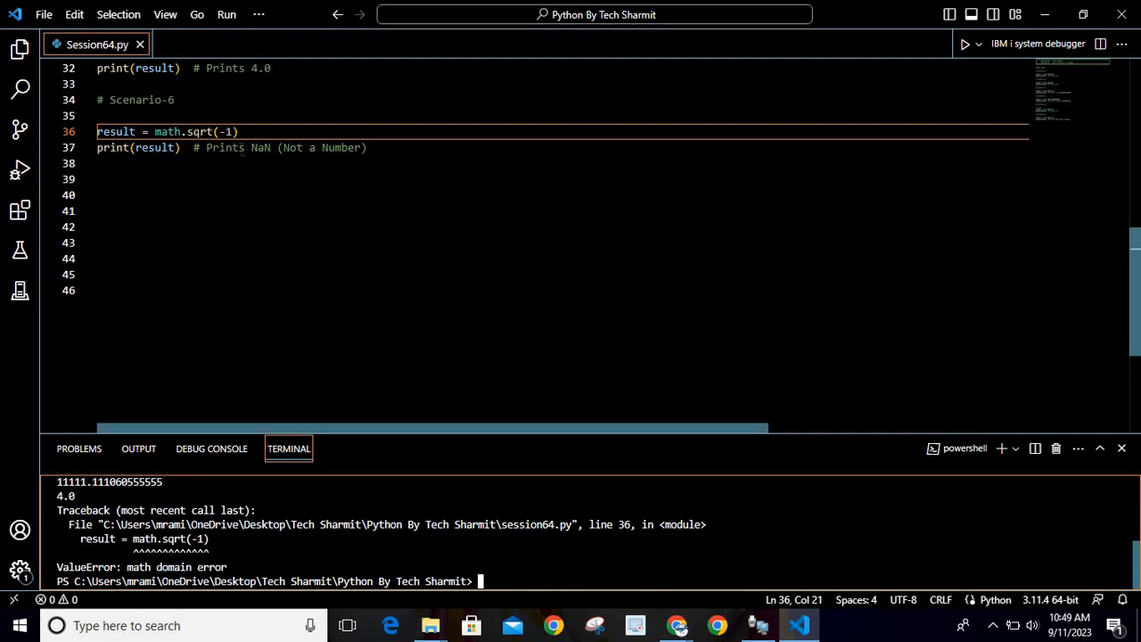
pyautogui.click(234, 132)
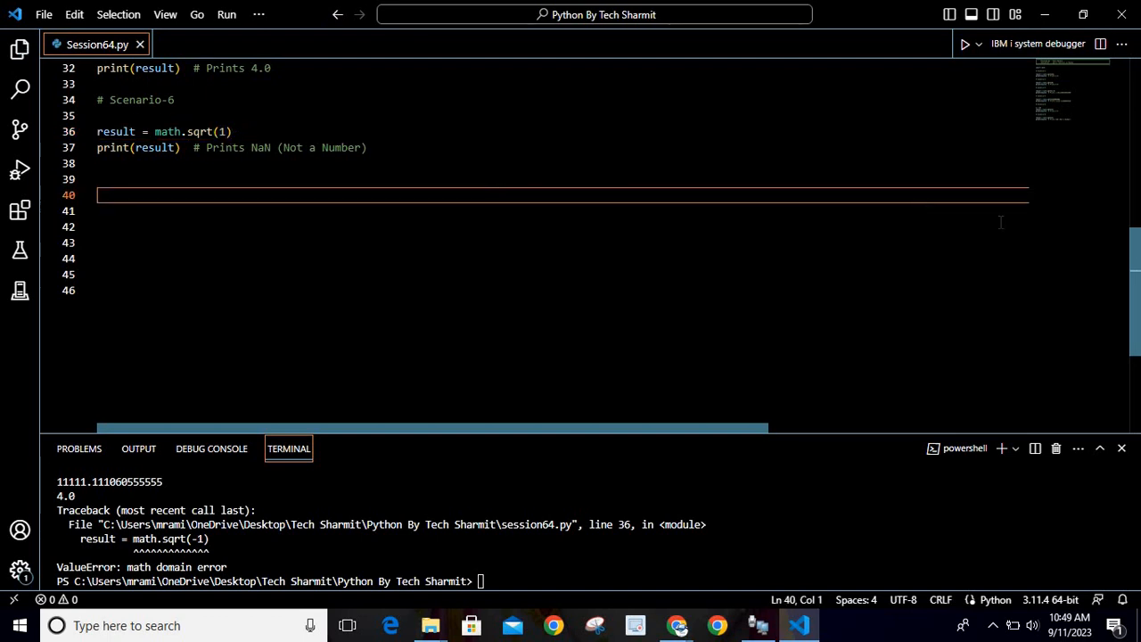
# Return to the top of session64.py and clear the terminal output to a fresh prompt.
pyautogui.scroll(3)
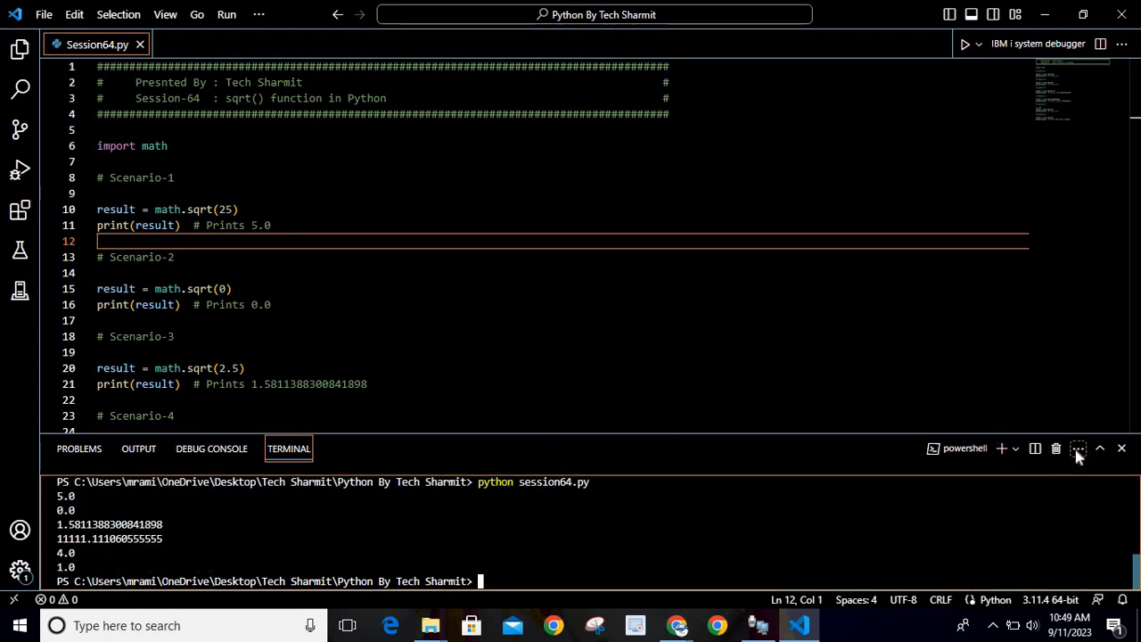
pyautogui.click(1077, 449)
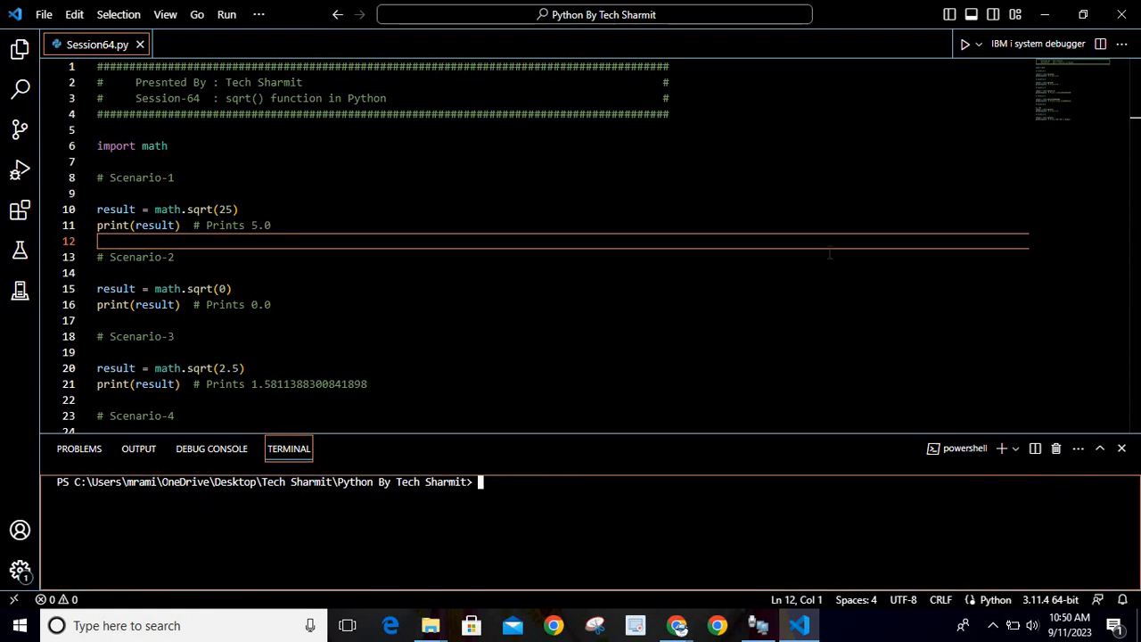